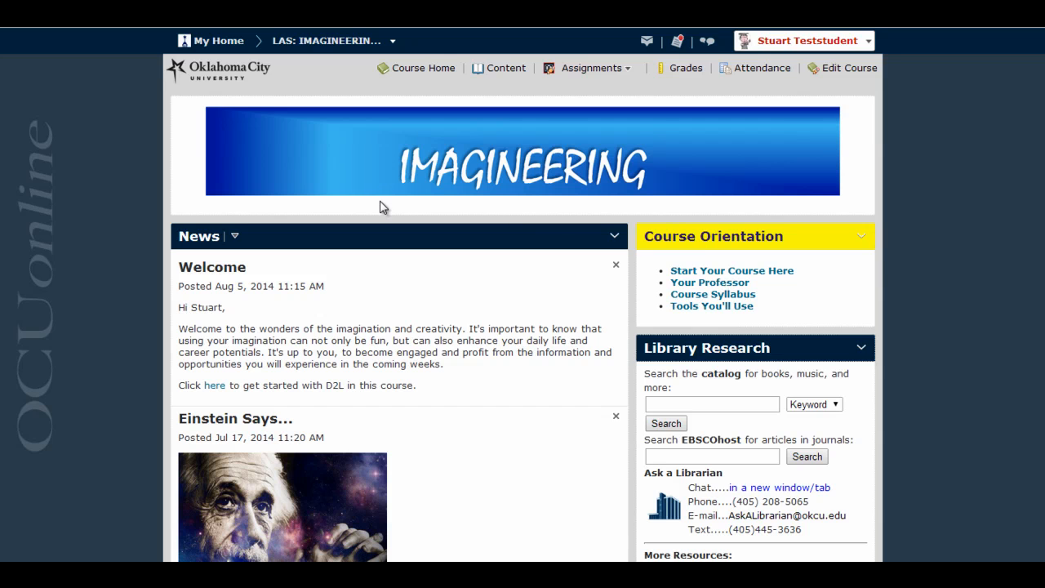
{"action": "mouse_move", "coordinate": [774, 92]}
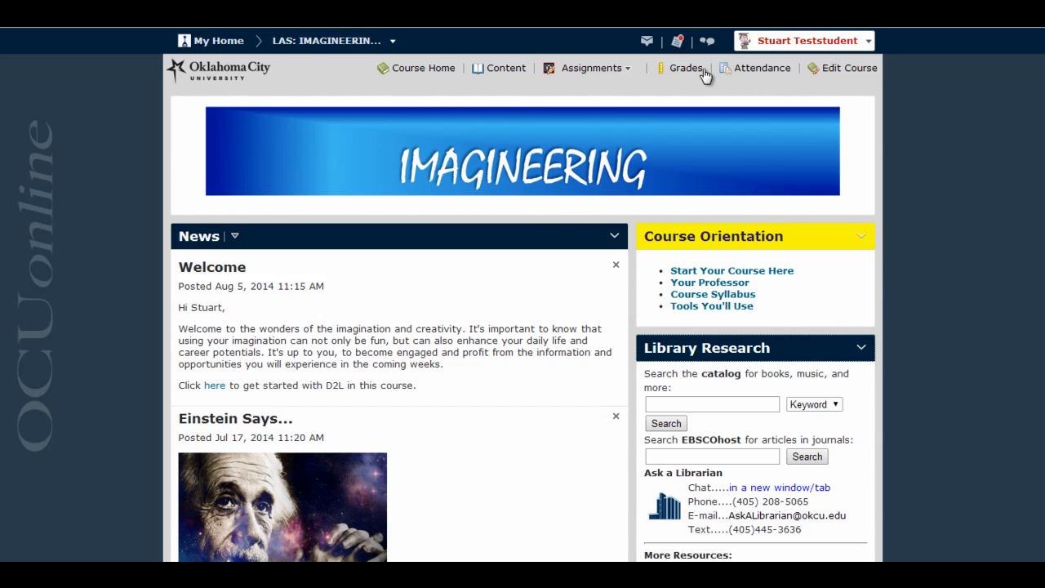
{"action": "mouse_move", "coordinate": [761, 68]}
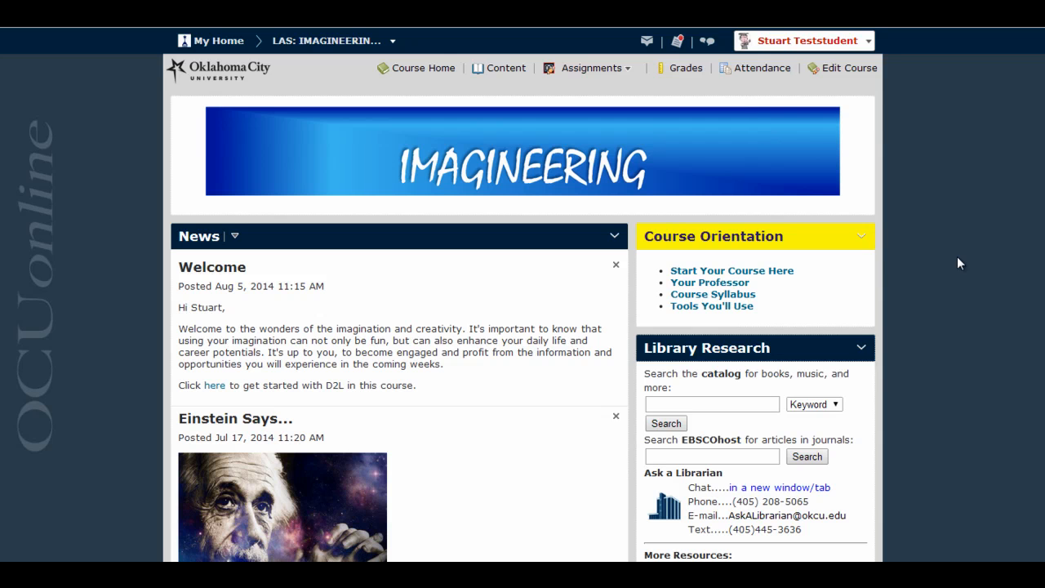
{"action": "mouse_move", "coordinate": [707, 72]}
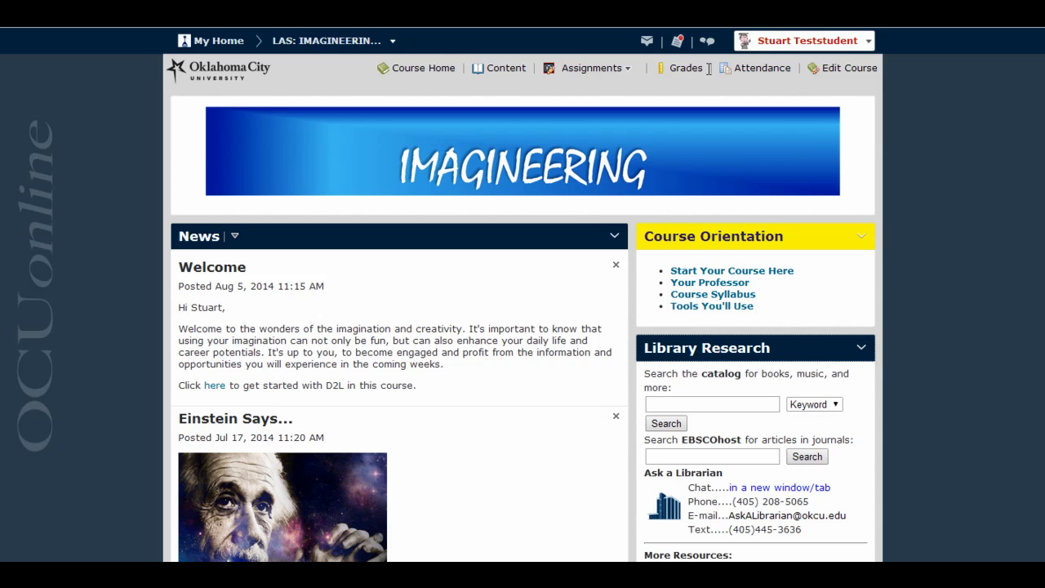
{"action": "mouse_move", "coordinate": [693, 98]}
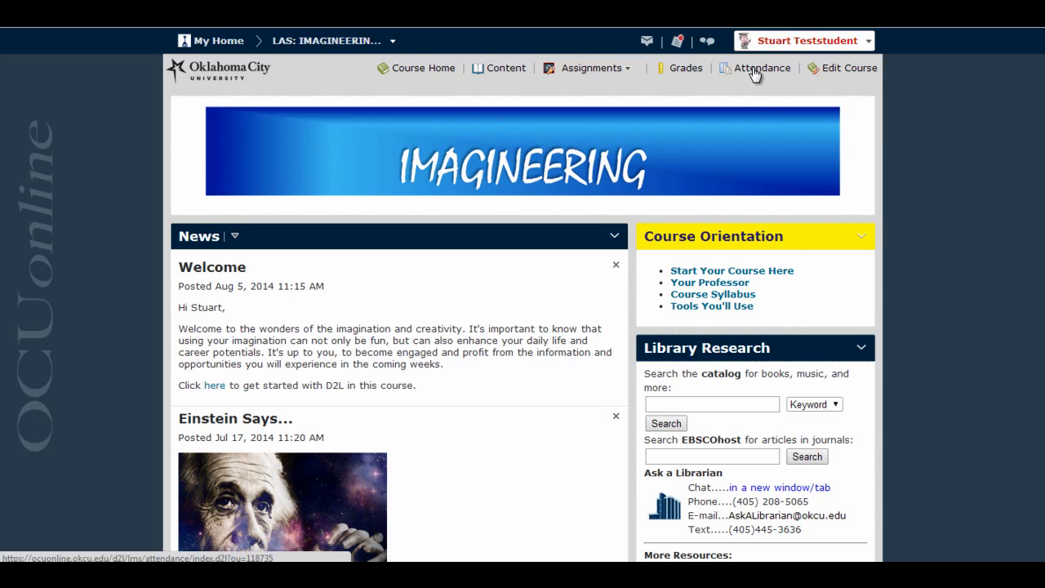
Open My Attendance from the course navbar to see the 49-session Daily Attendance register.
{"action": "left_click", "coordinate": [762, 67]}
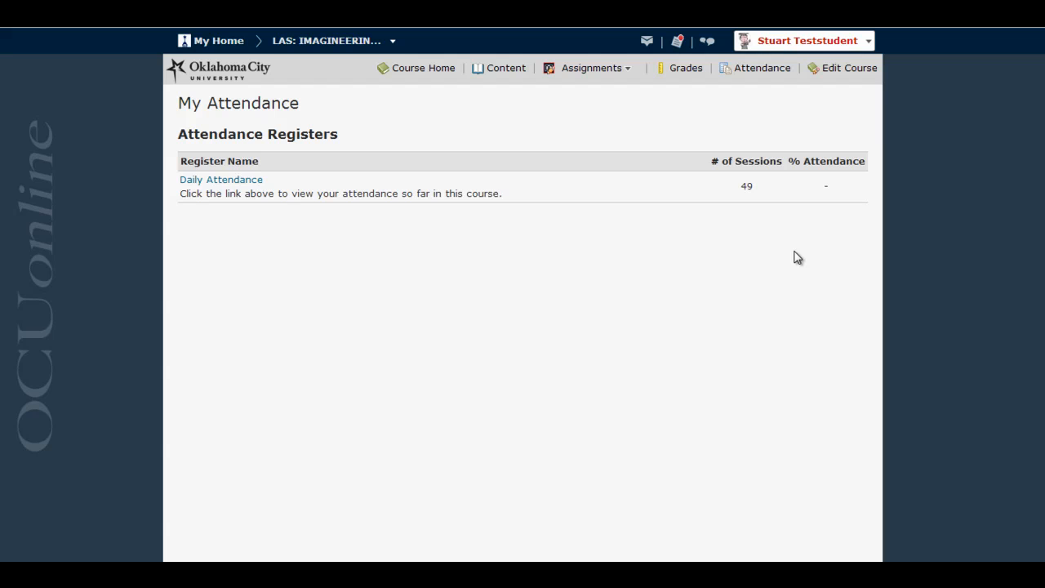
{"action": "mouse_move", "coordinate": [397, 273]}
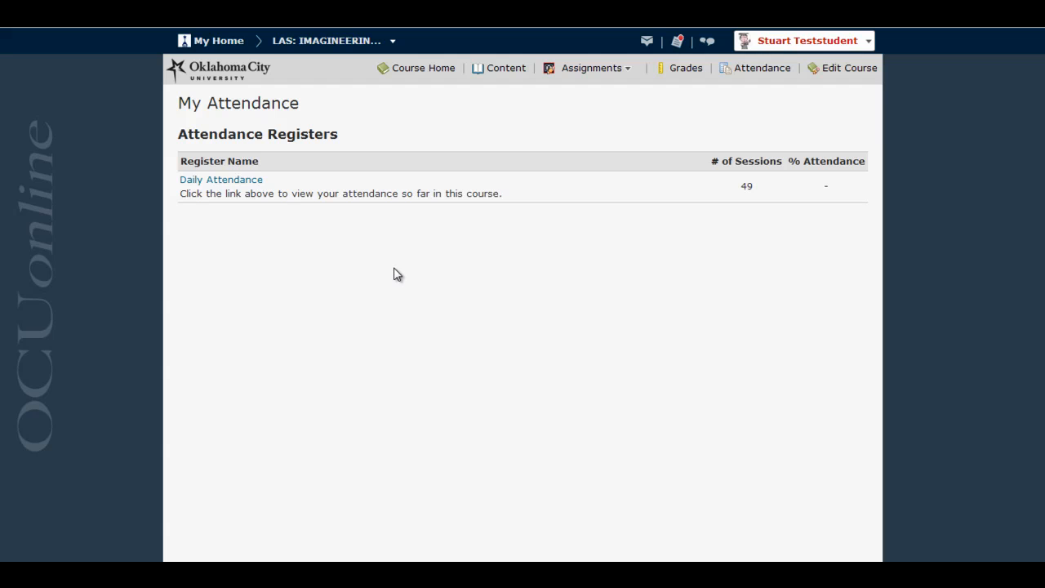
{"action": "mouse_move", "coordinate": [309, 215]}
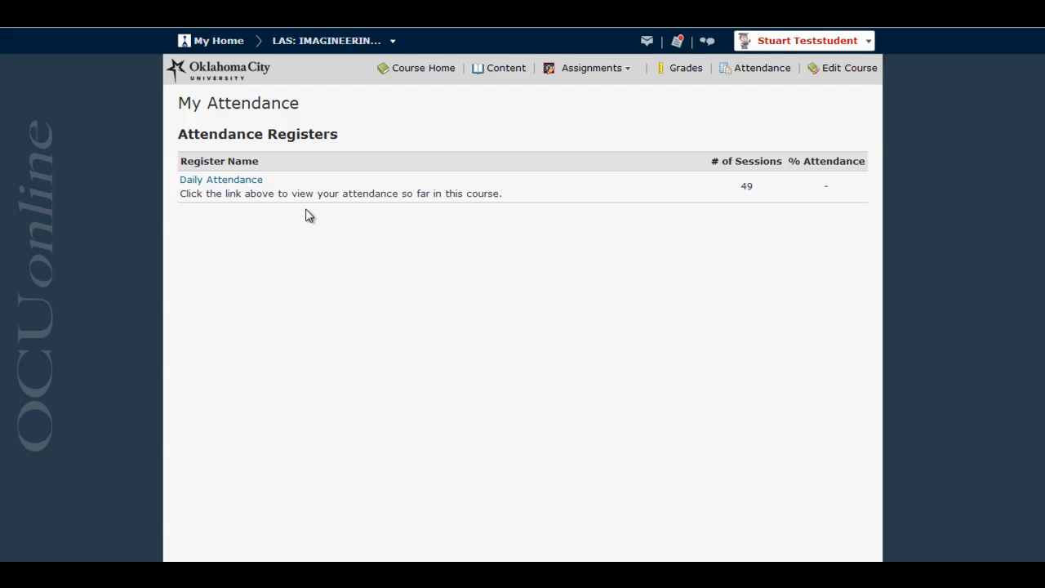
{"action": "mouse_move", "coordinate": [221, 179]}
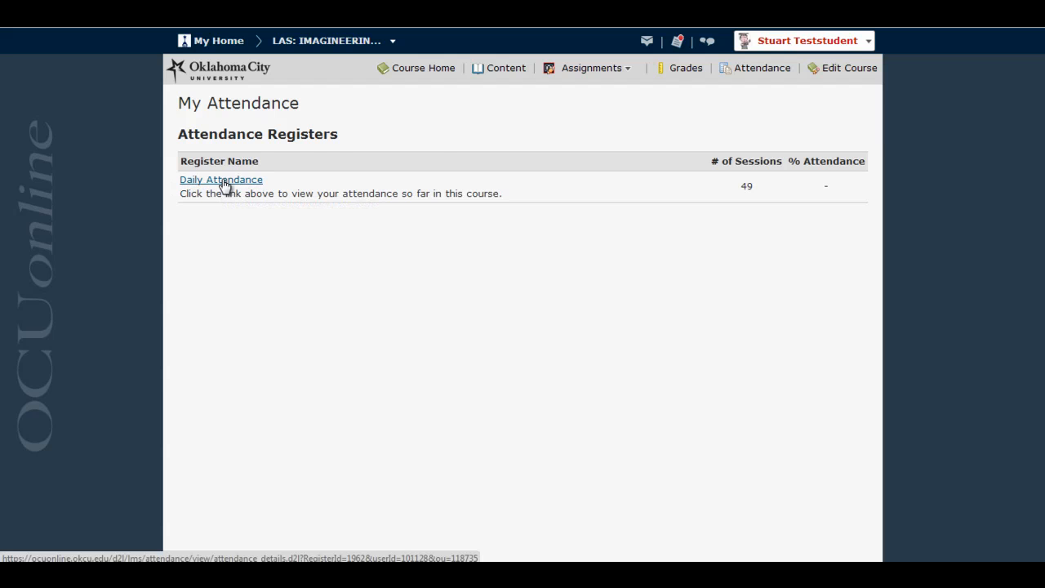
Open the Daily Attendance register and scroll its sessions to the 12/15/14 final.
{"action": "left_click", "coordinate": [220, 179]}
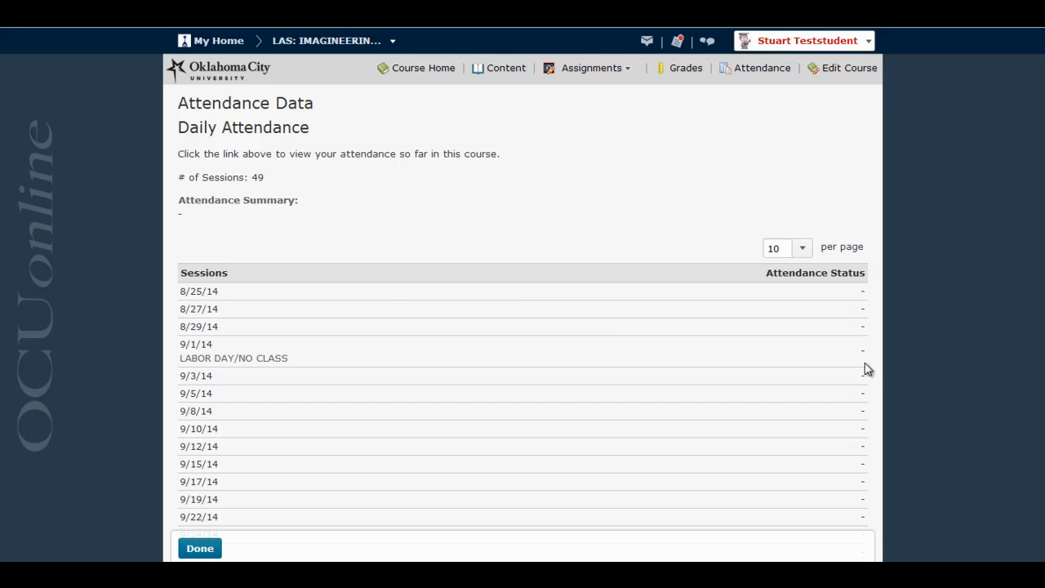
{"action": "mouse_move", "coordinate": [866, 273]}
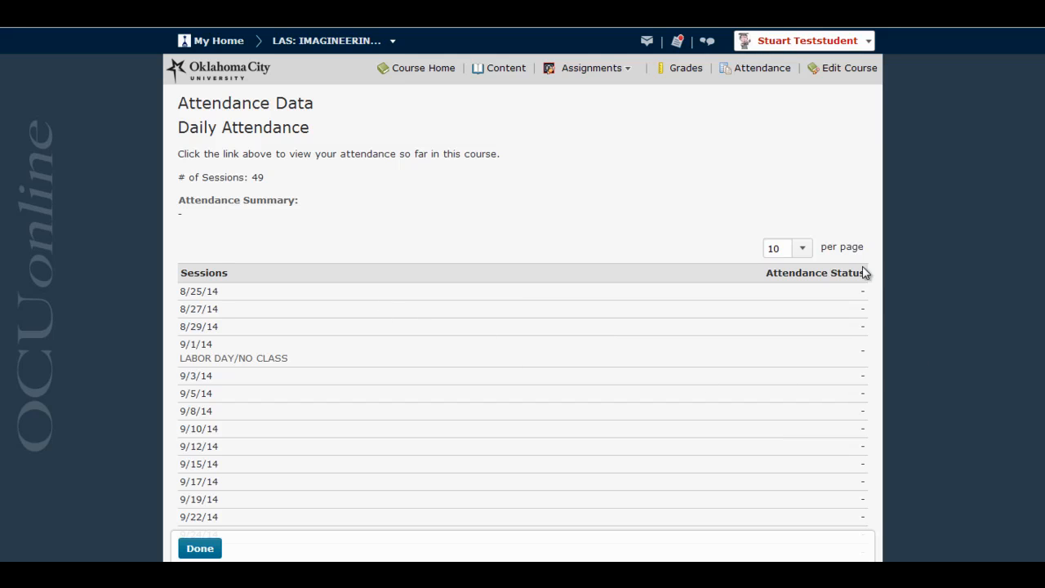
{"action": "mouse_move", "coordinate": [858, 295]}
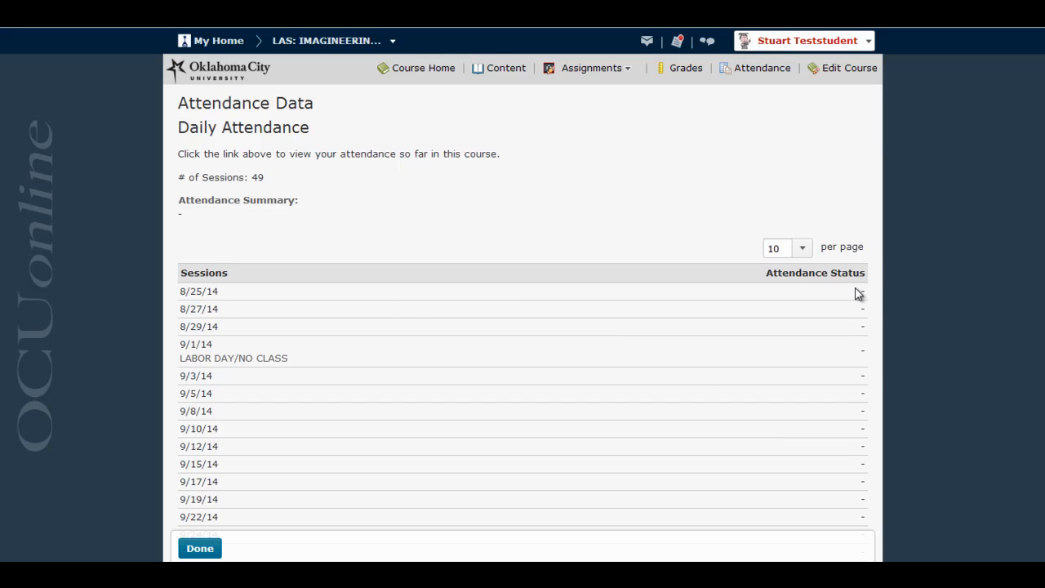
{"action": "mouse_move", "coordinate": [821, 482]}
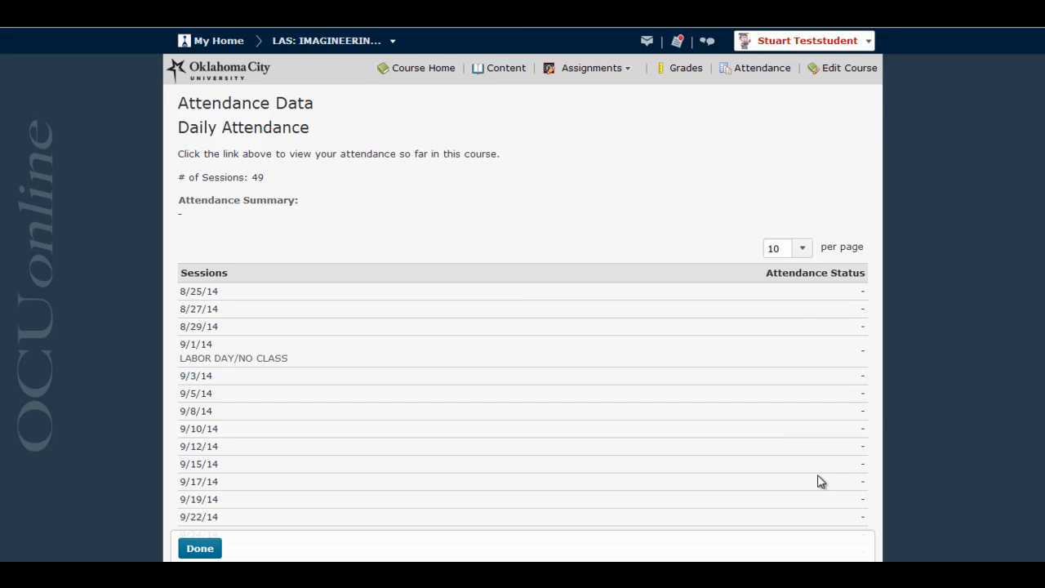
{"action": "scroll", "scroll_direction": "down", "scroll_amount": 3}
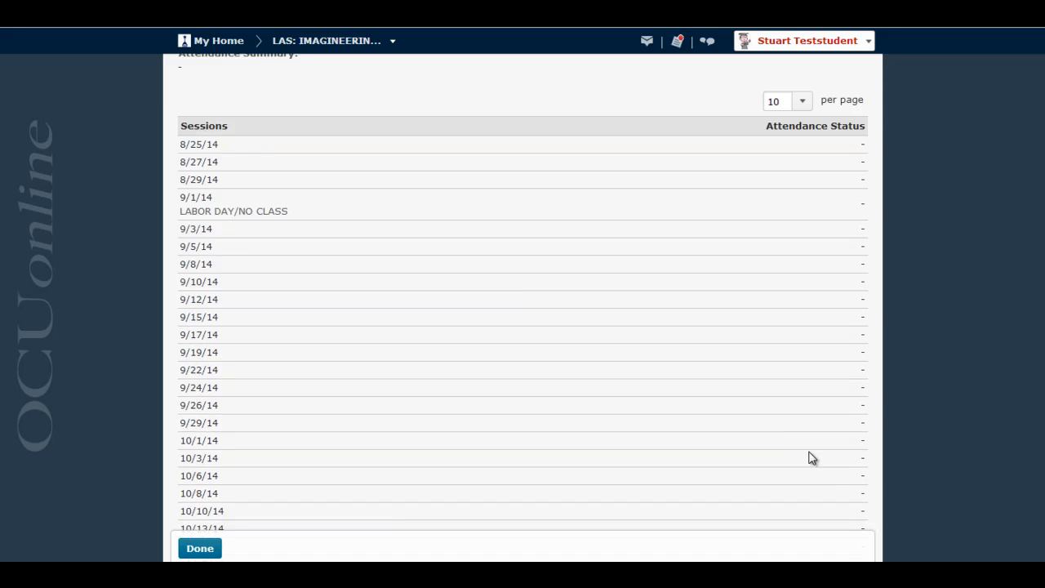
{"action": "mouse_move", "coordinate": [769, 425]}
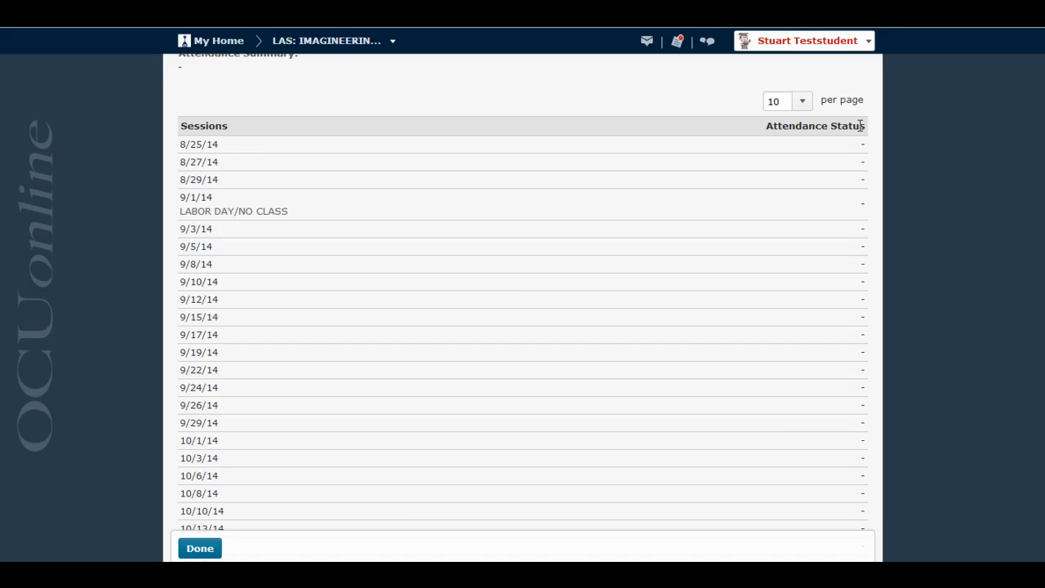
{"action": "mouse_move", "coordinate": [865, 144]}
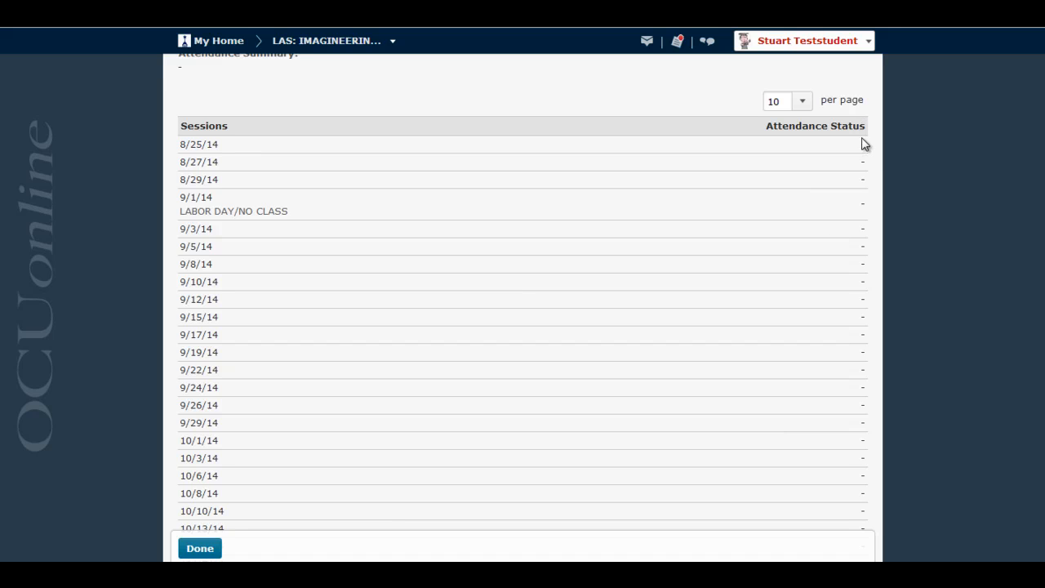
{"action": "mouse_move", "coordinate": [855, 286]}
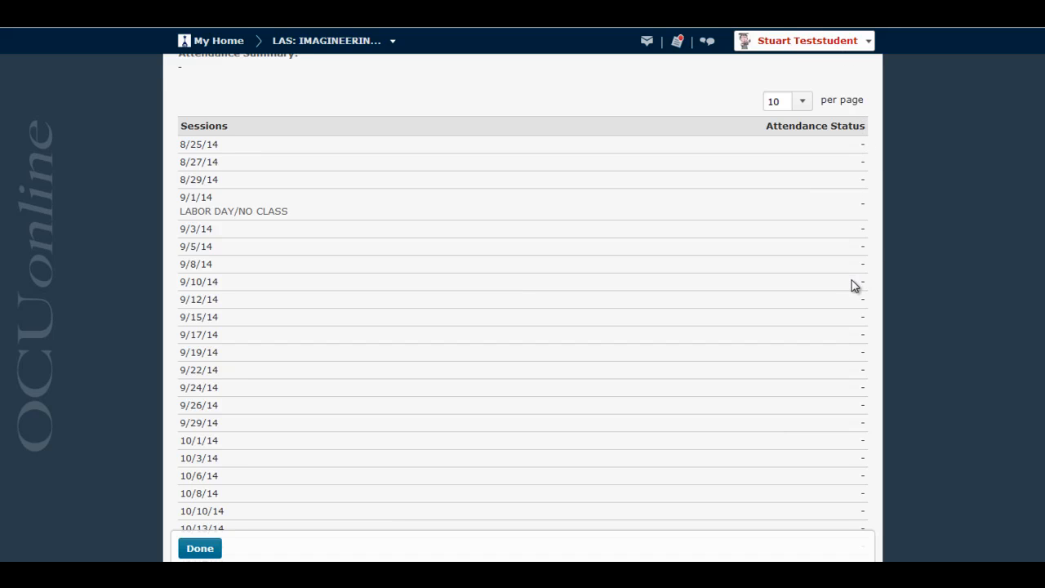
{"action": "scroll", "scroll_direction": "down", "scroll_amount": 3}
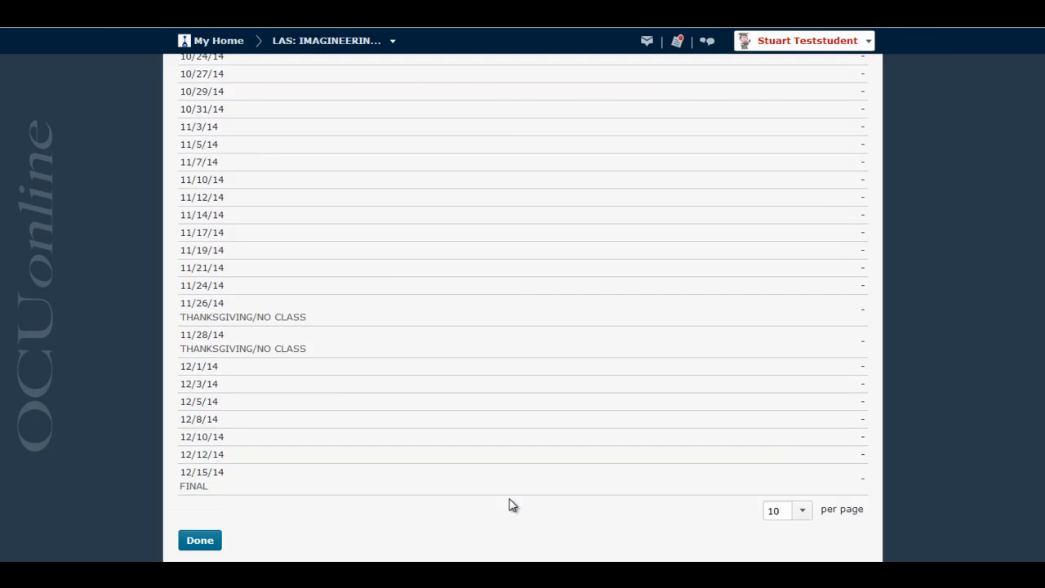